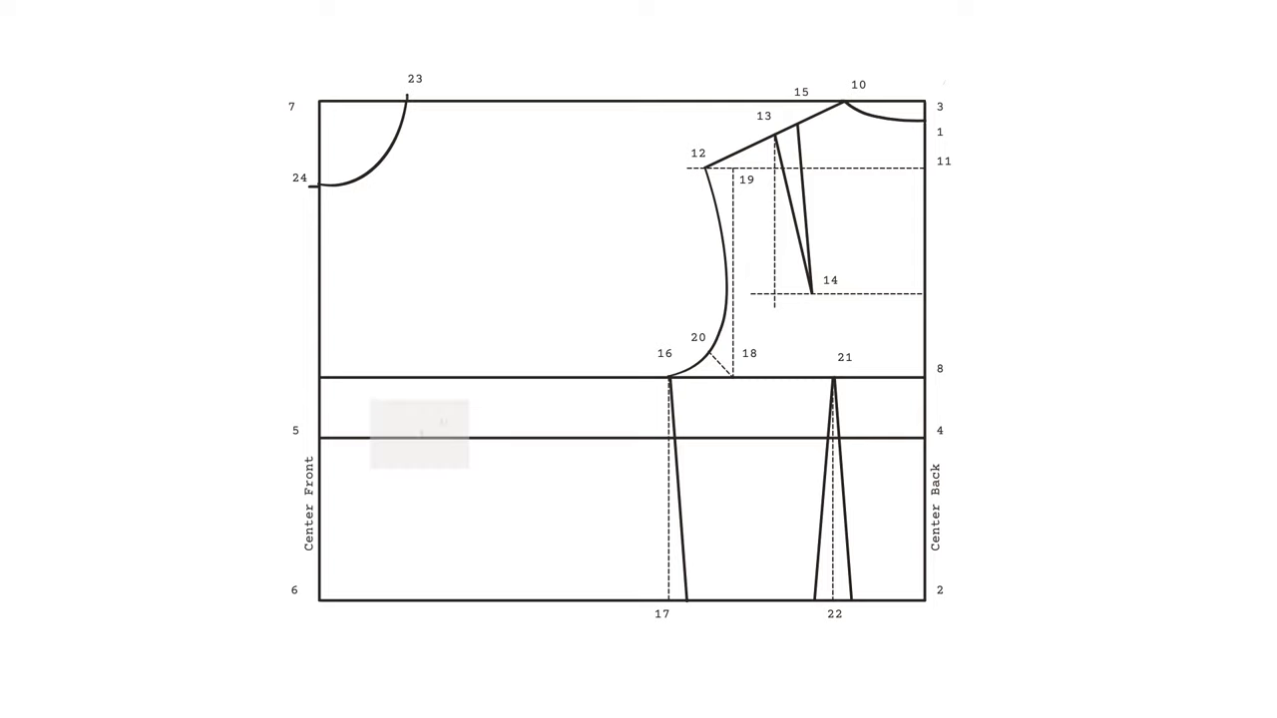
Step: Draw the front shoulder dart line from point 23 down to the guideline through point 28
{"action": "left_click", "coordinate": [419, 431]}
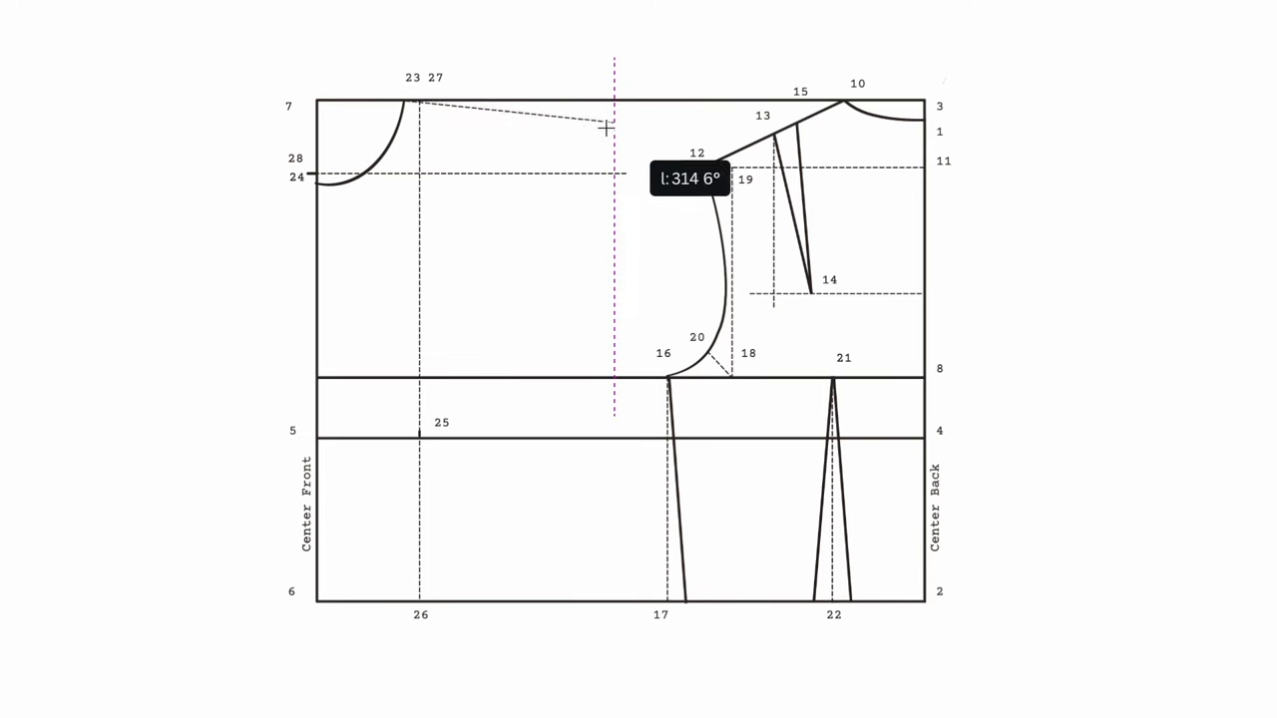
{"action": "left_click_drag", "start_coordinate": [603, 127], "coordinate": [597, 202]}
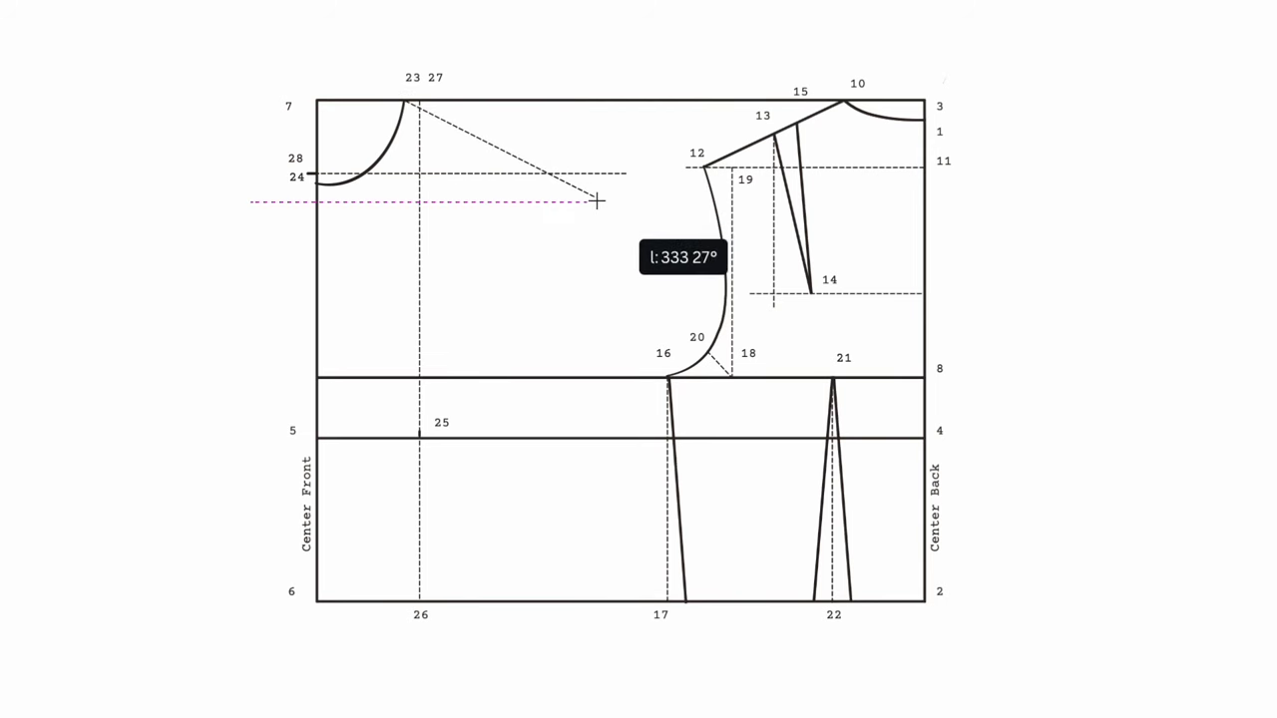